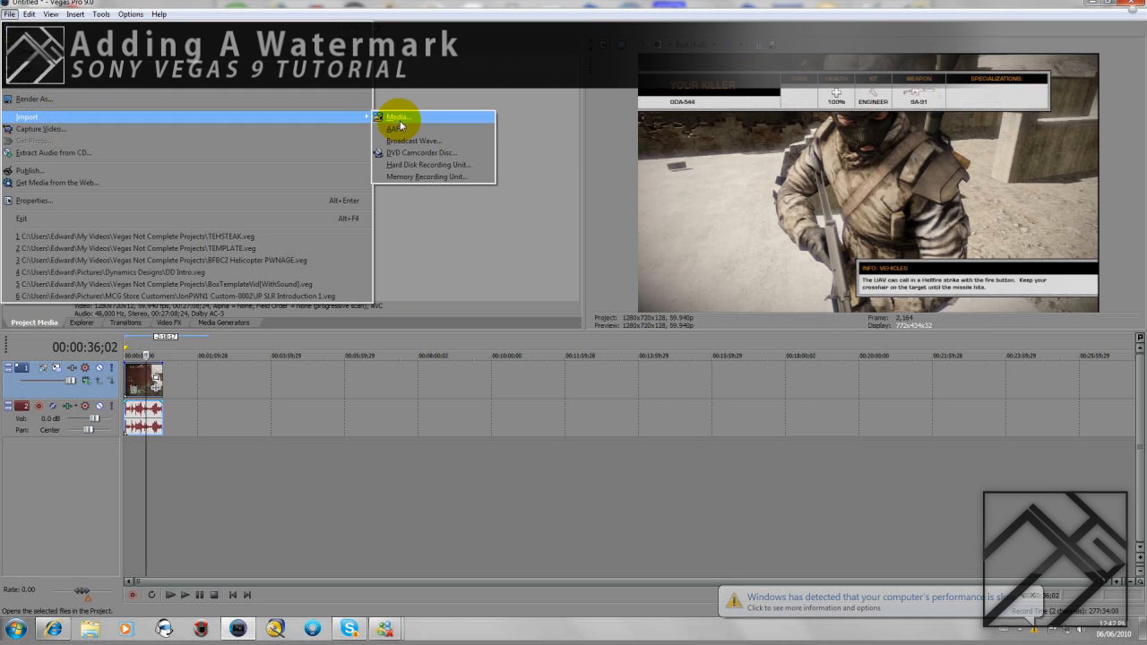
Import the IDM Logo 2 Gloss image onto a new track above the gameplay video
left_click(398, 116)
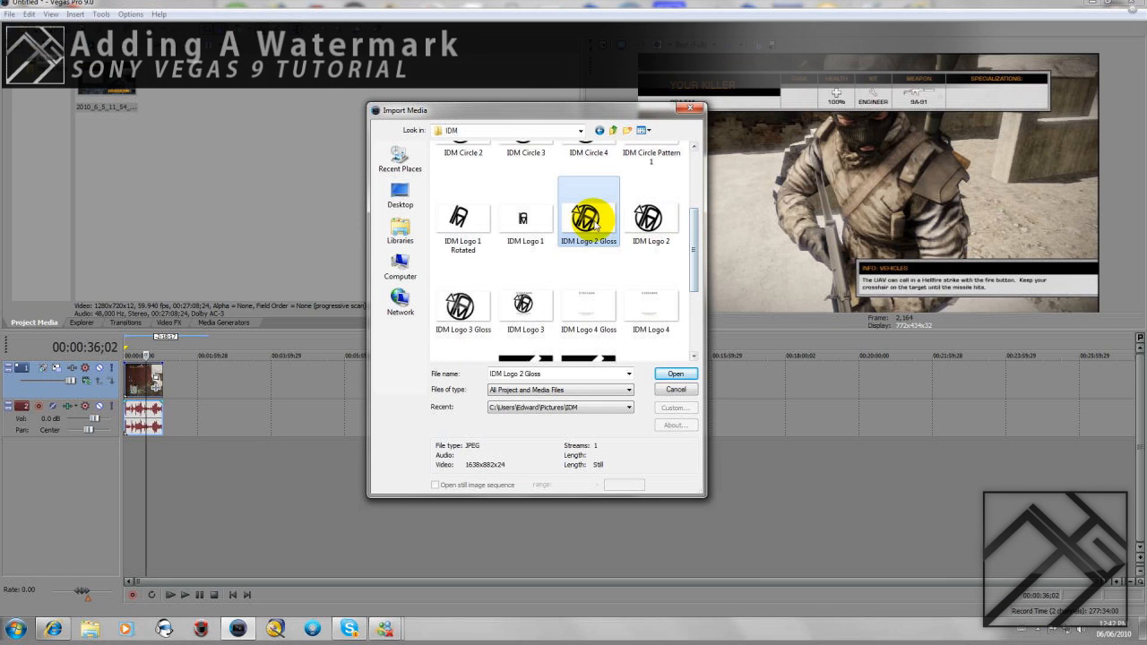
left_click(674, 374)
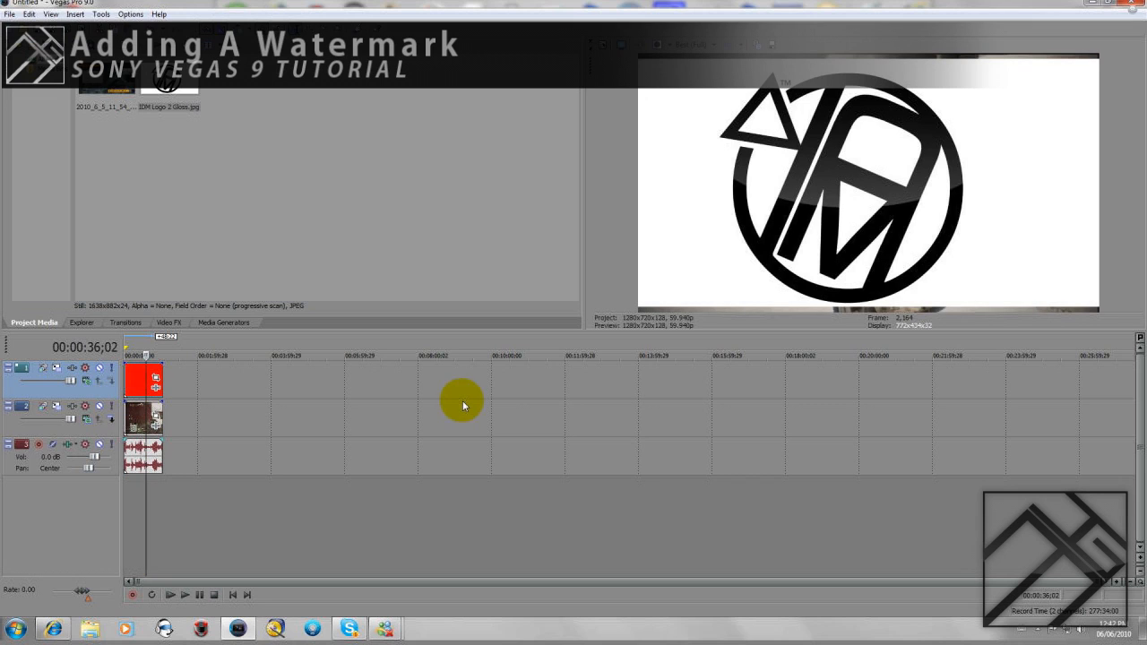
mouse_move(493, 409)
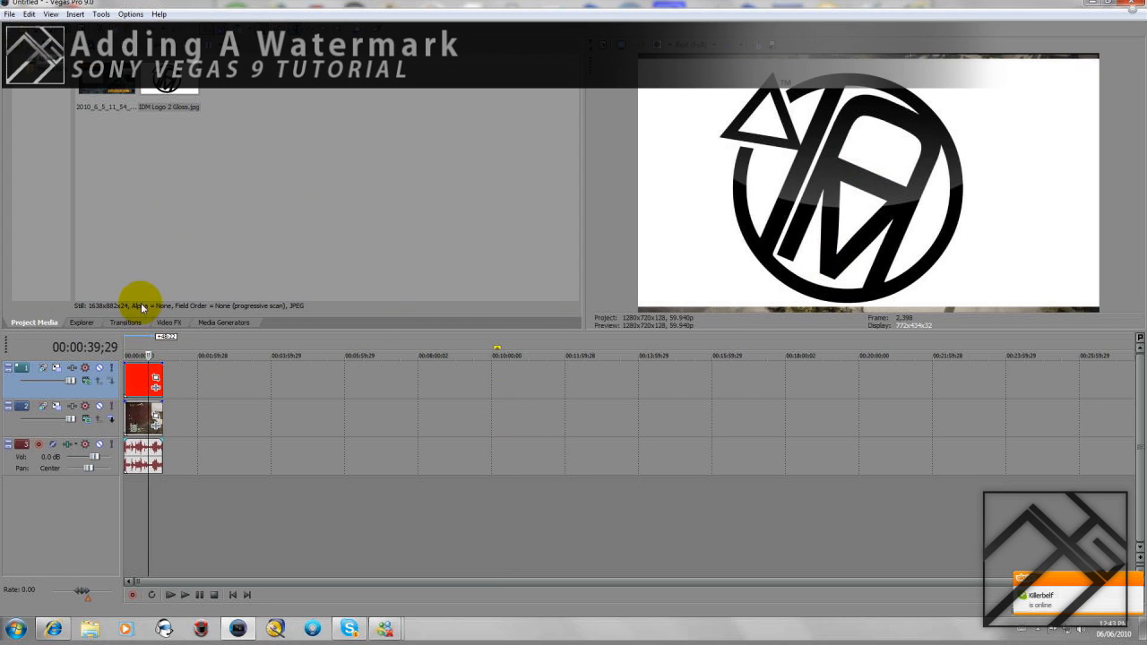
Apply the Chroma Keyer effect to the logo event, keying out the white background
left_click(168, 323)
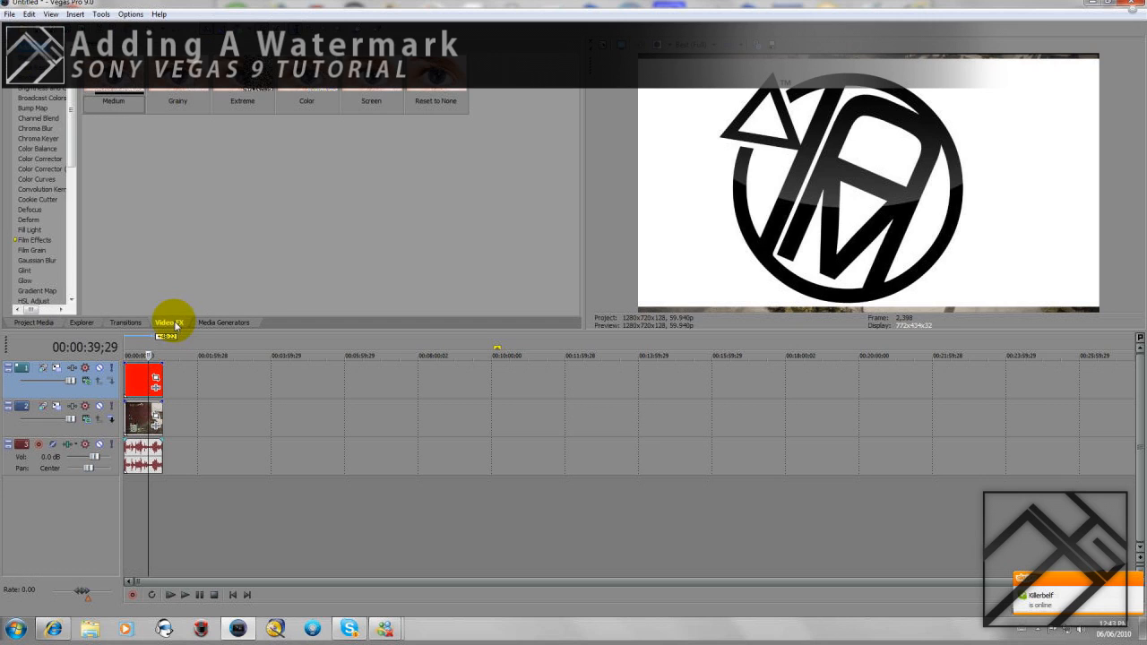
left_click(38, 138)
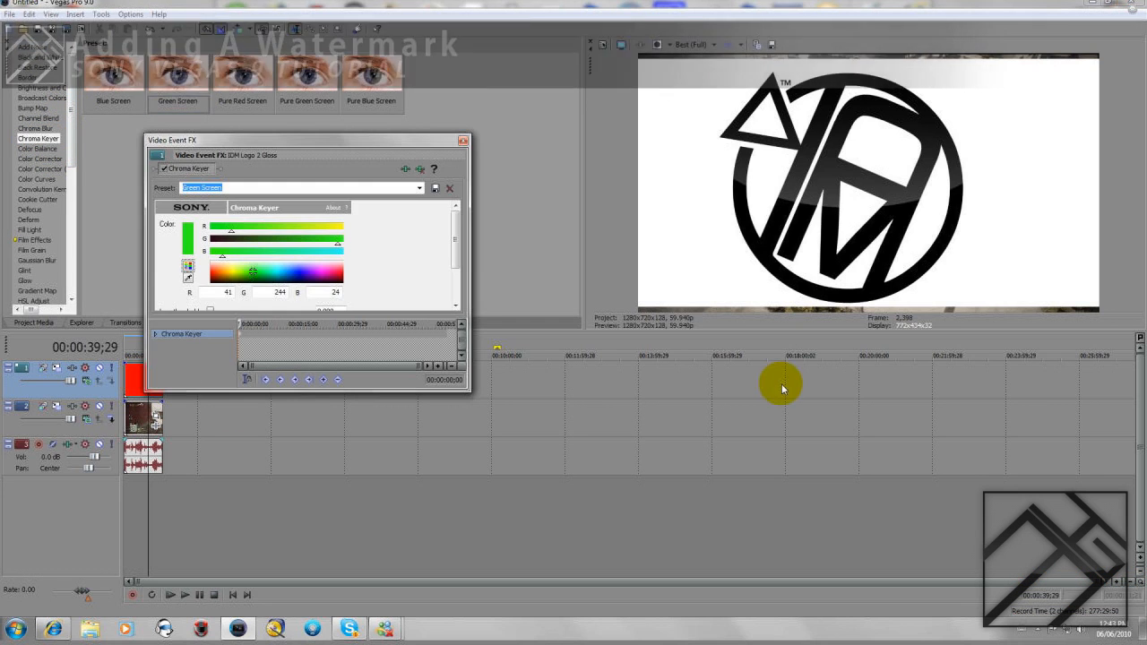
mouse_move(742, 380)
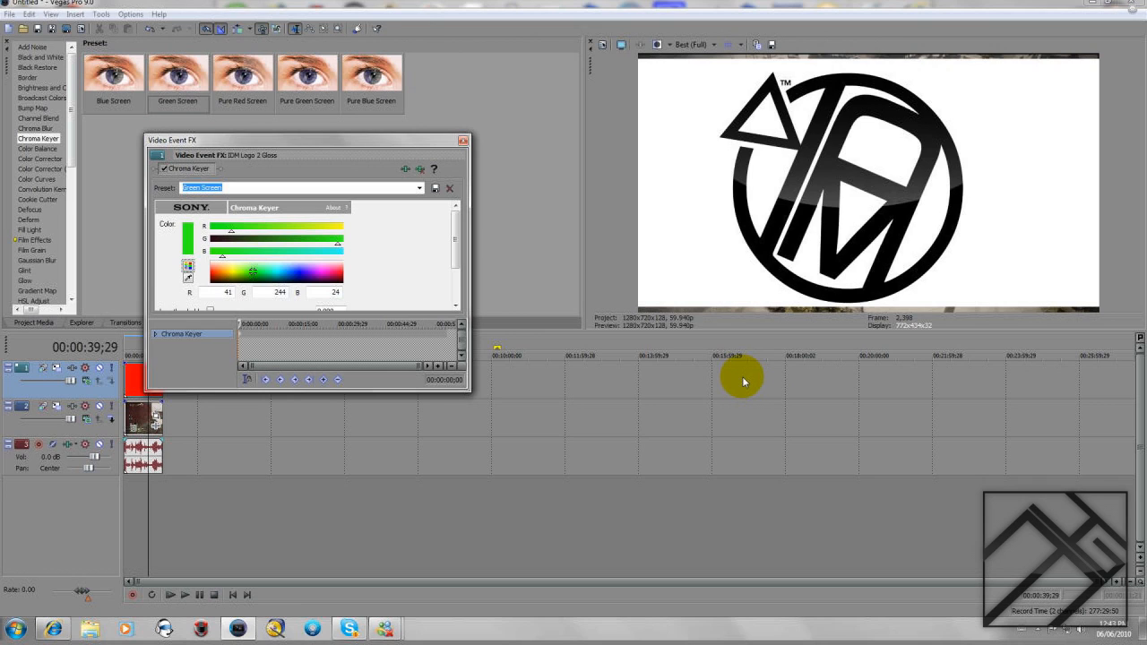
mouse_move(355, 277)
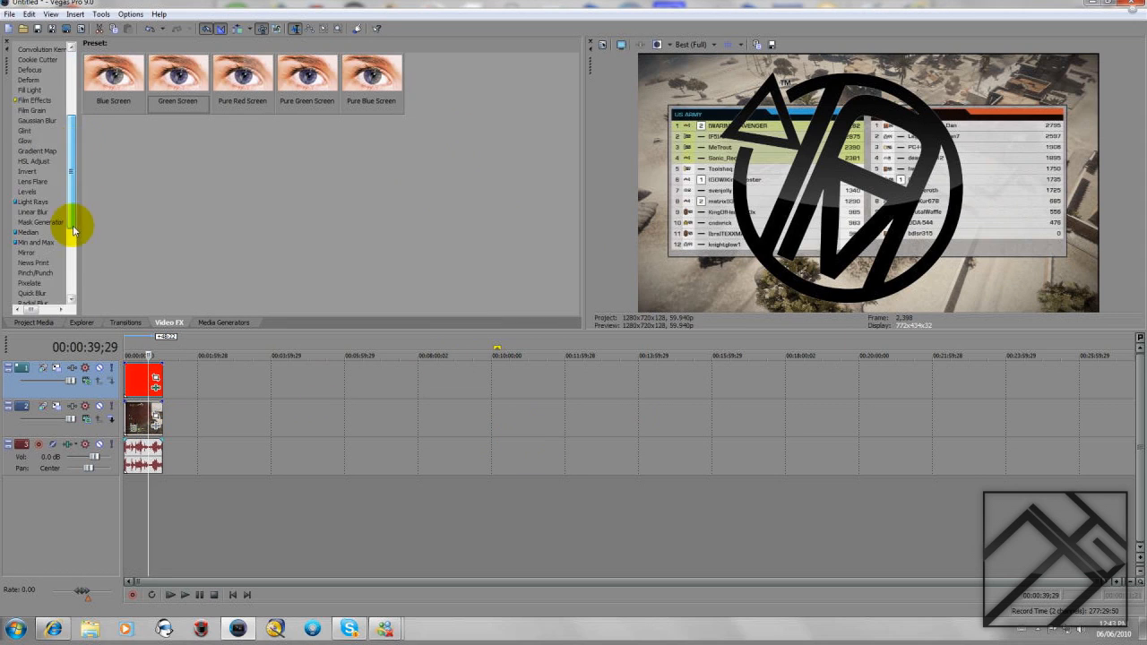
Add a Soft Contrast effect to the logo clip after the chroma key
scroll("down", 3)
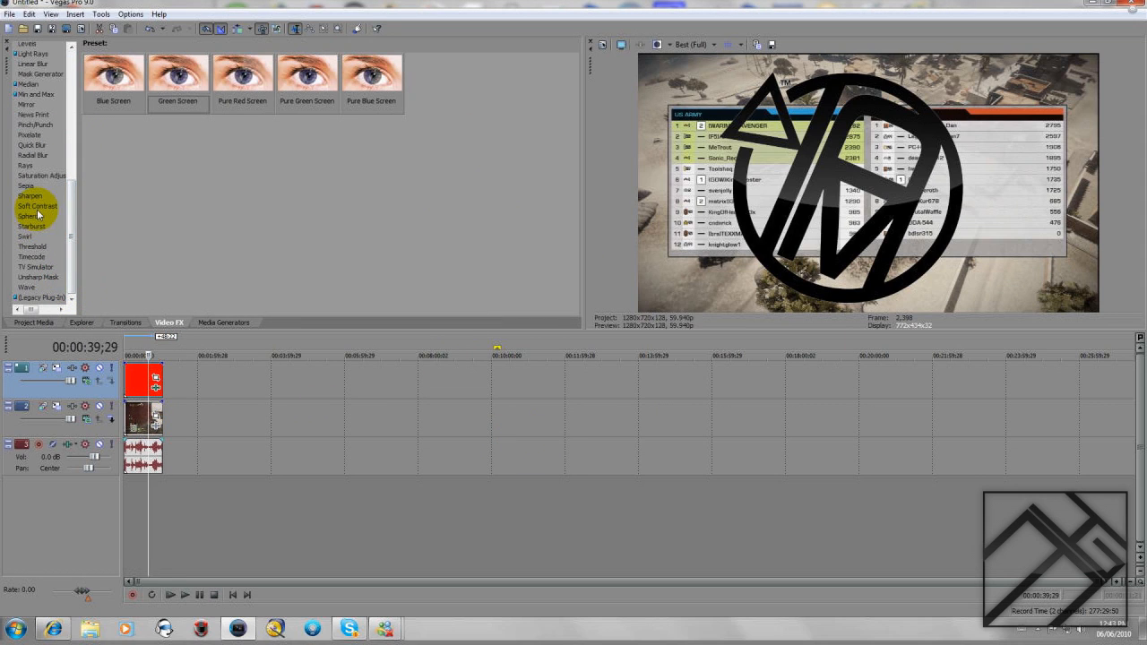
left_click(36, 215)
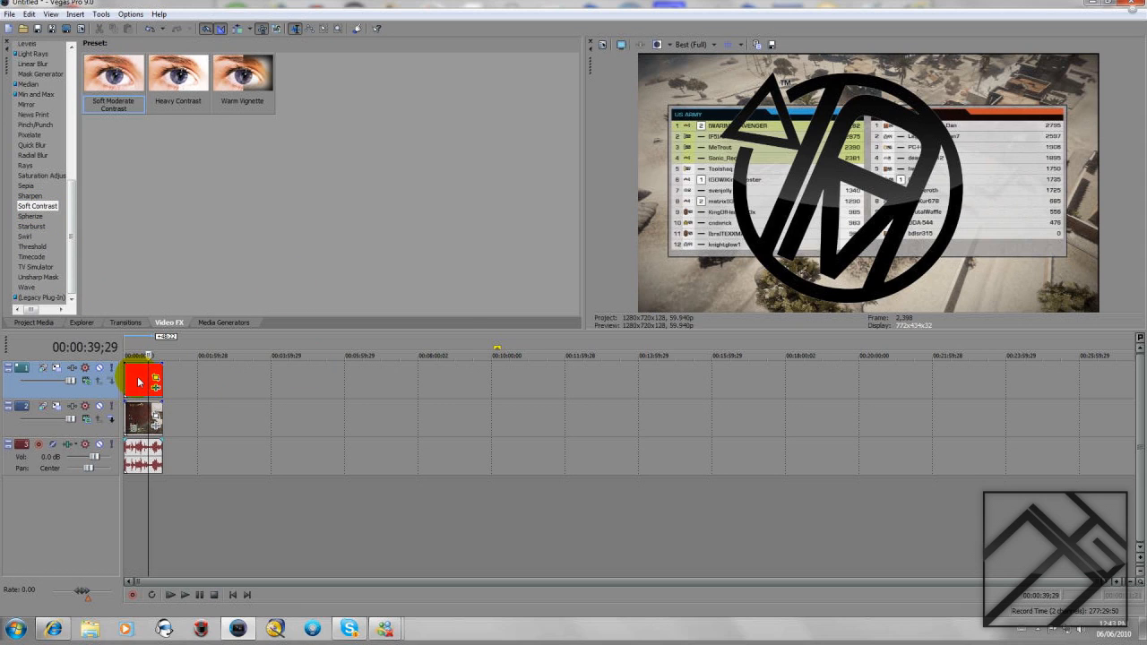
left_click(154, 376)
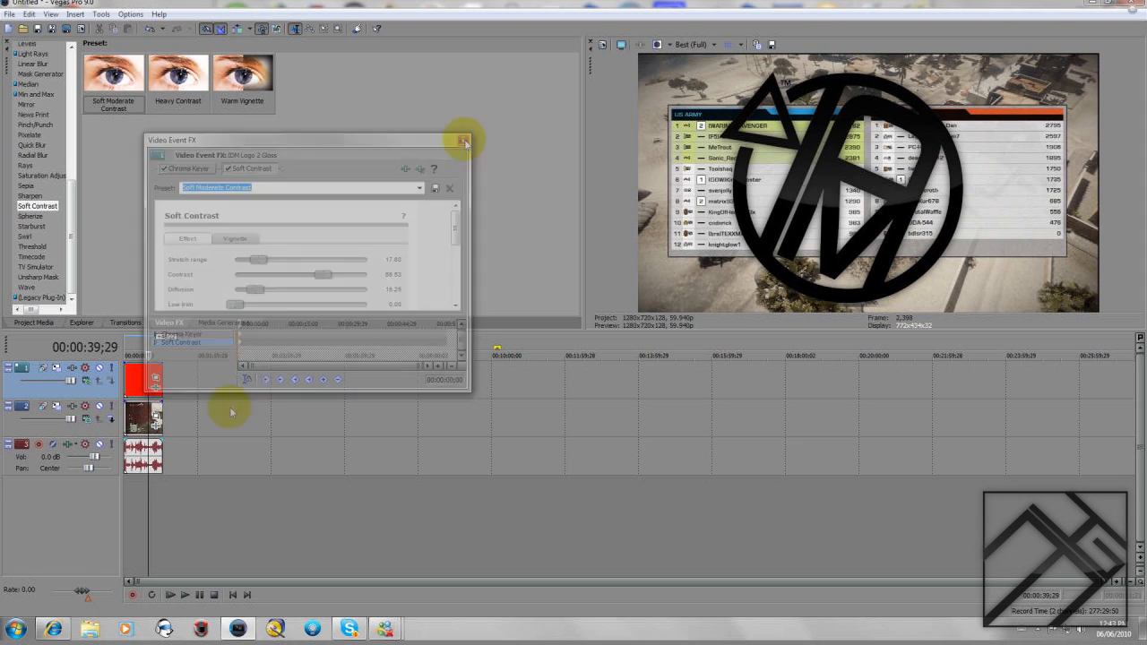
left_click(464, 142)
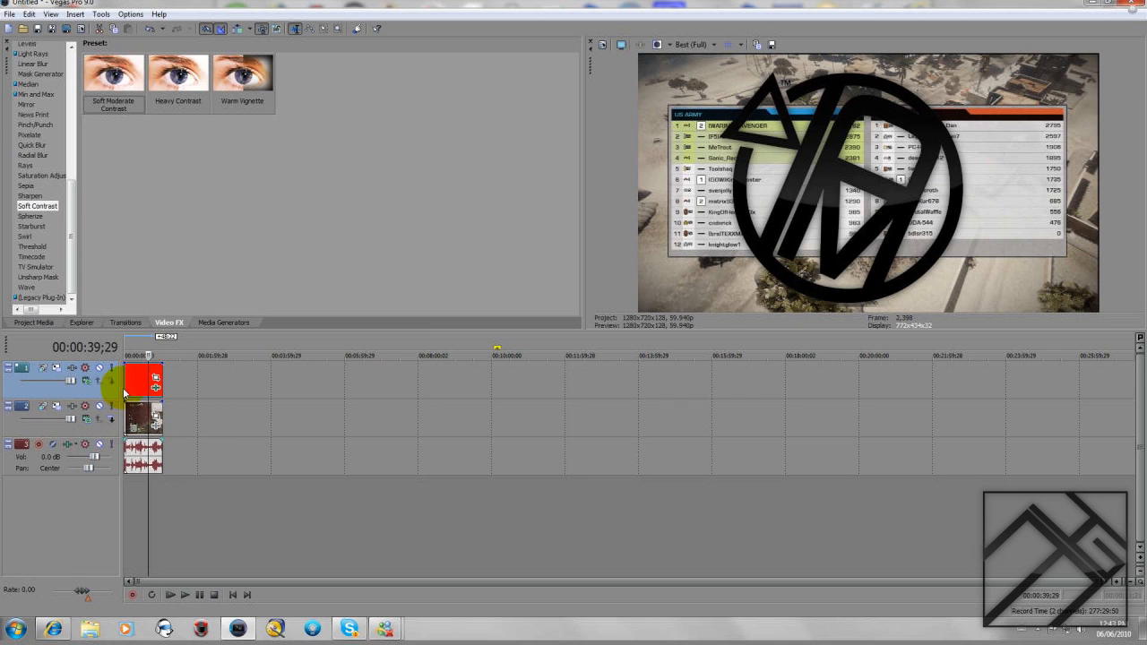
mouse_move(154, 380)
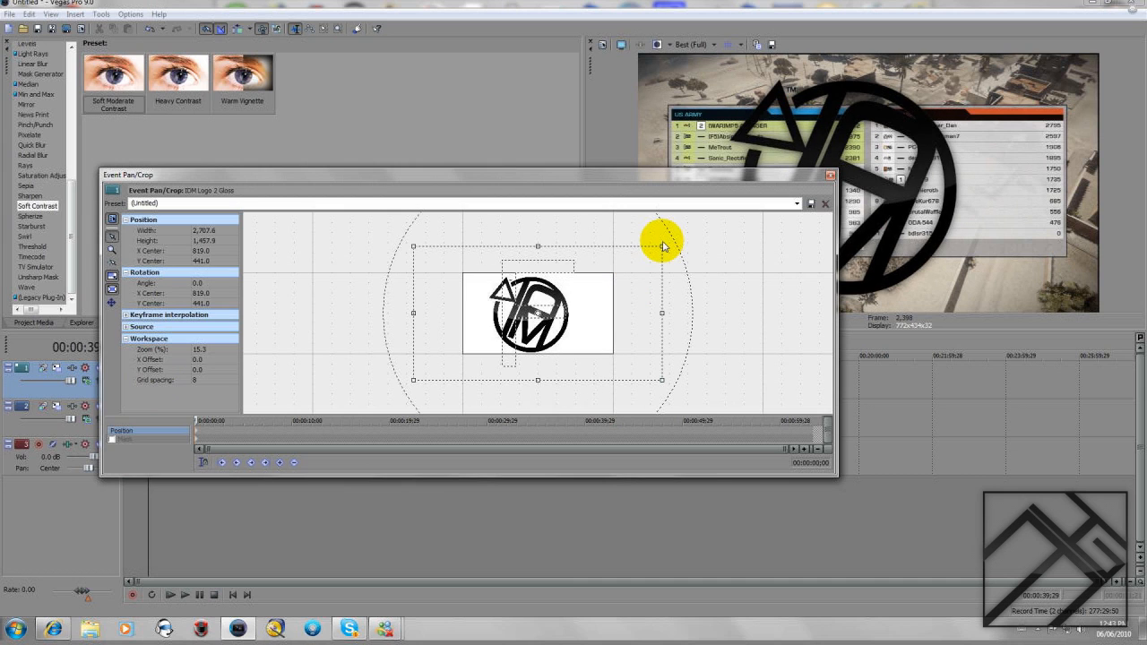
Zoom the logo out in Event Pan/Crop so the whole circle fits the preview
left_click_drag(661, 240, 638, 260)
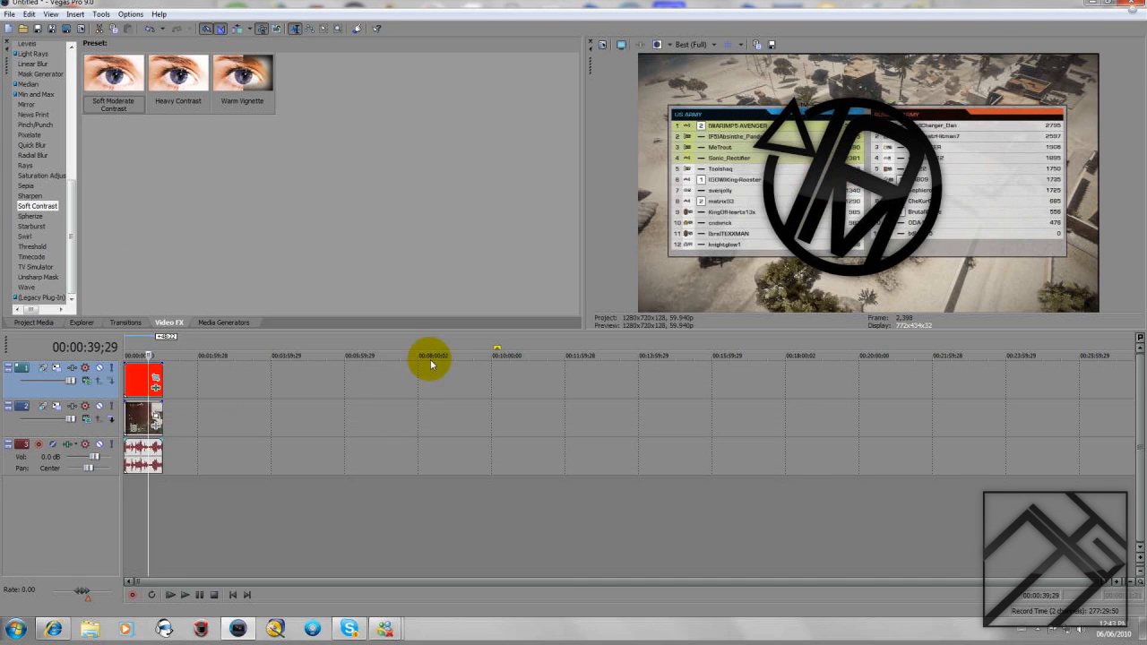
mouse_move(1004, 171)
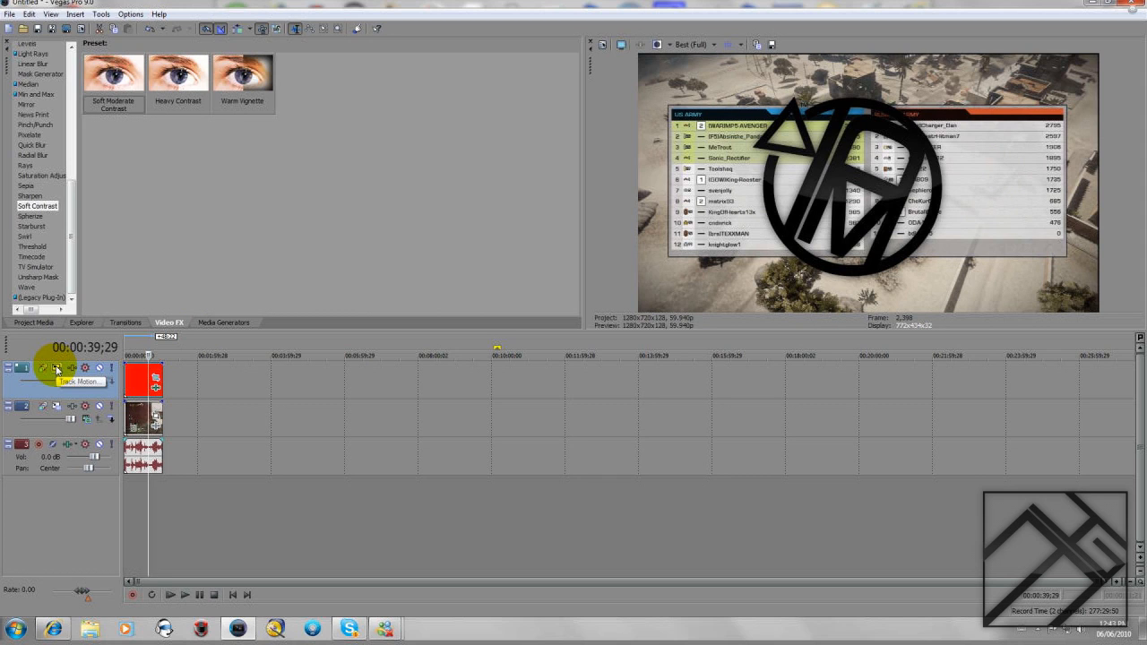
Shrink the logo track's frame in Track Motion to watermark size
left_click(58, 369)
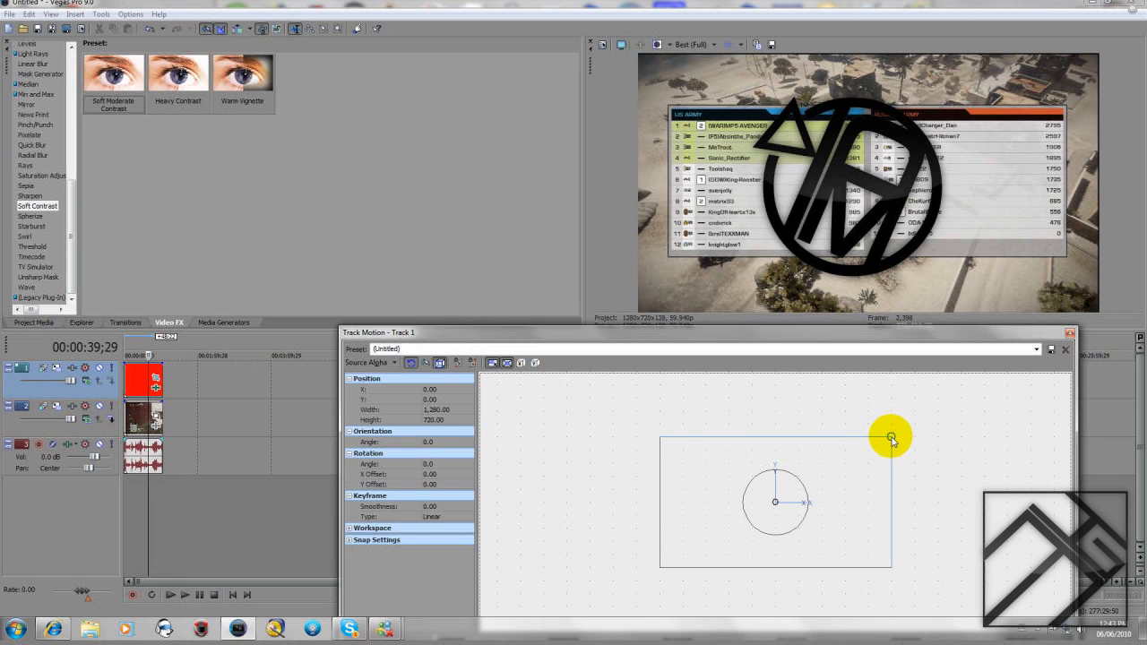
left_click_drag(893, 439, 848, 463)
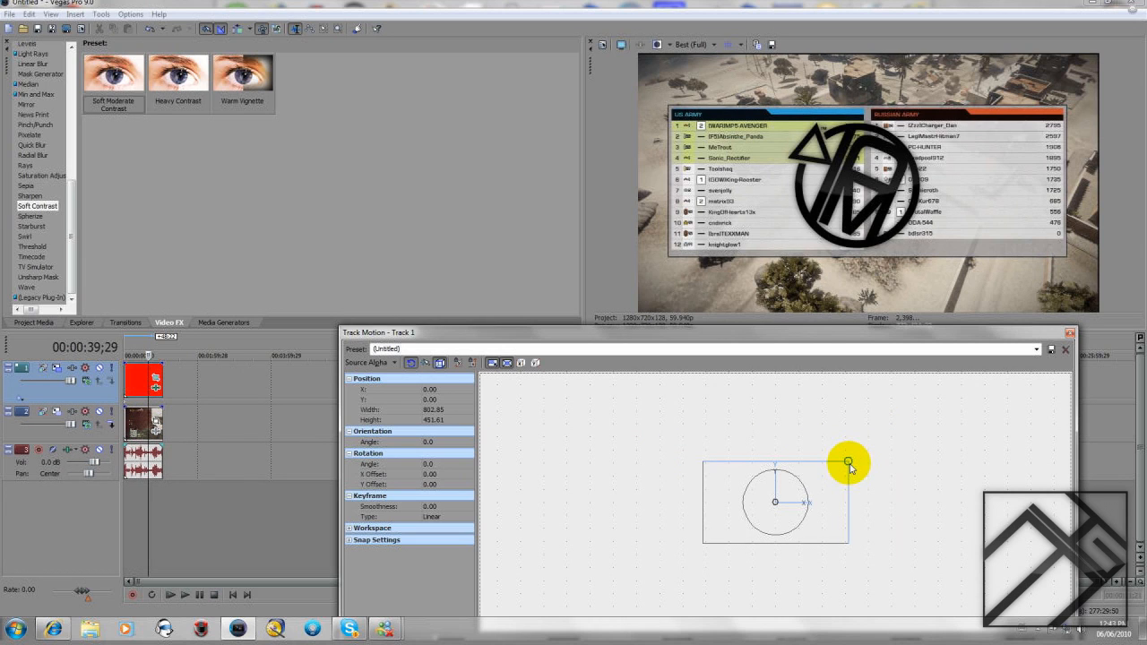
left_click_drag(849, 463, 826, 474)
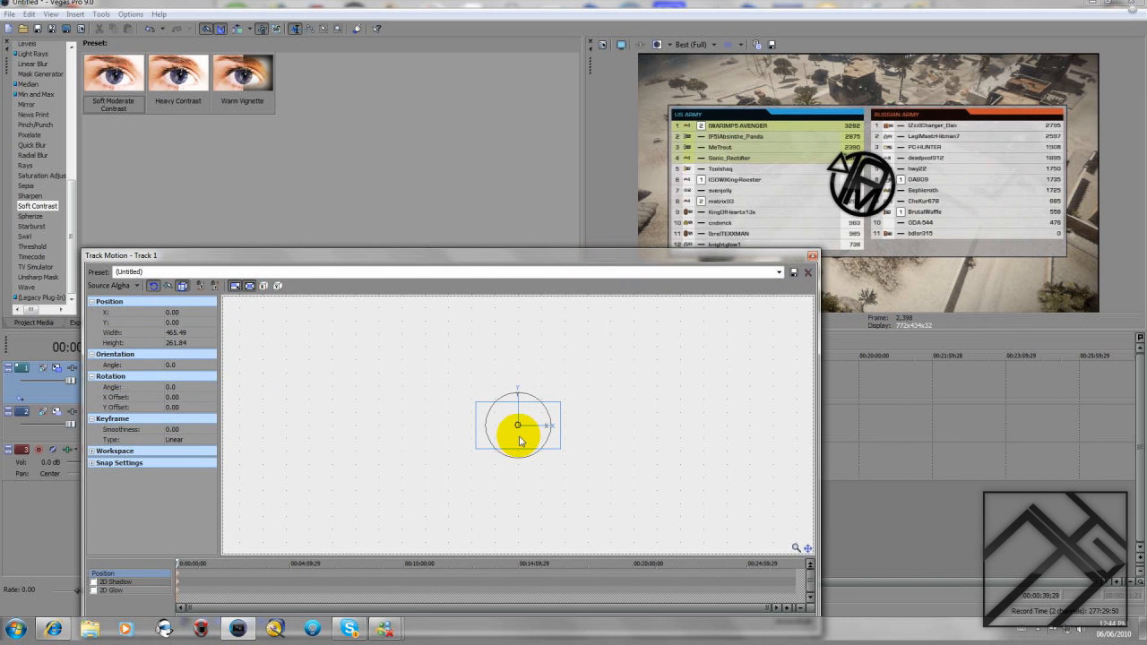
Move the shrunken logo into the bottom-right corner of the gameplay frame
left_click_drag(516, 423, 631, 462)
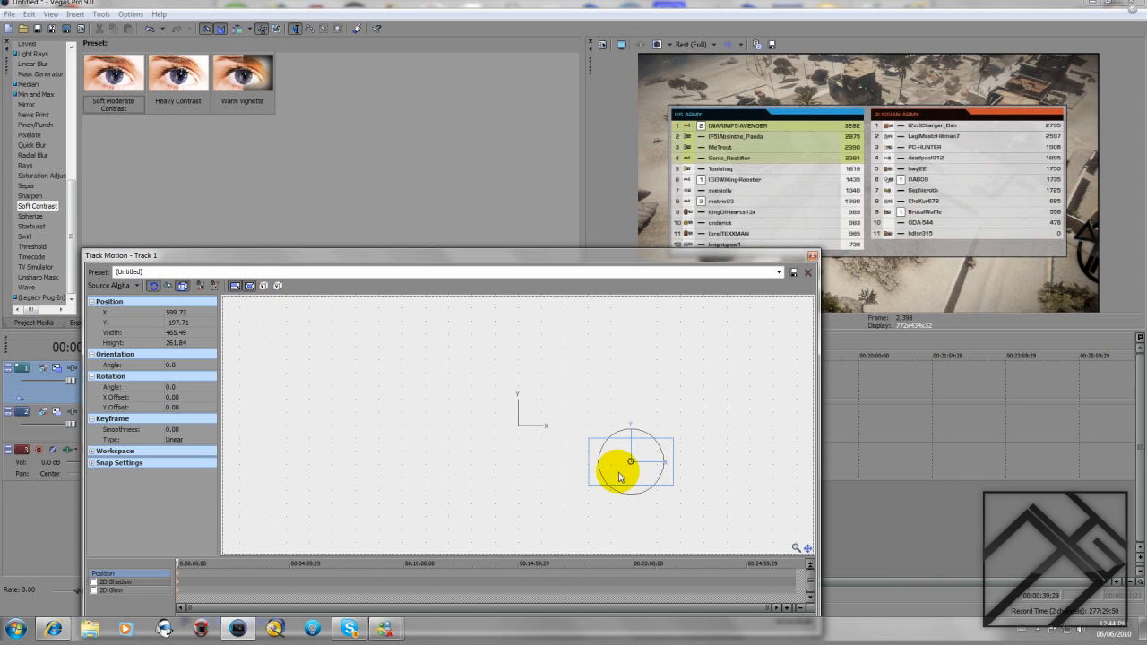
left_click_drag(631, 463, 622, 466)
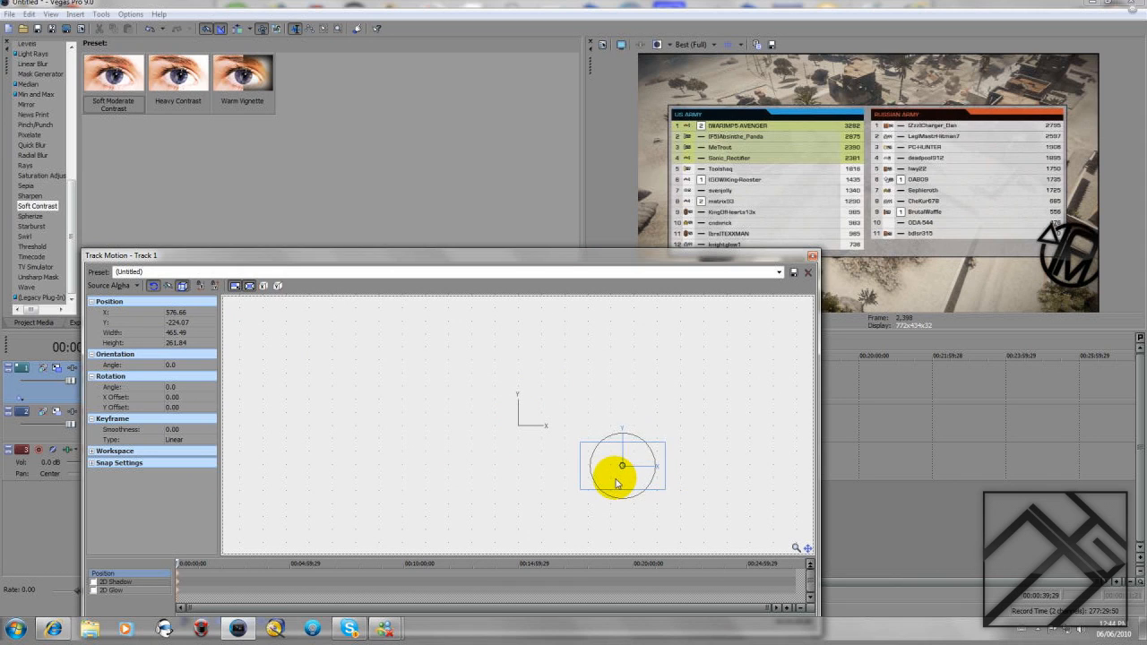
left_click_drag(620, 466, 617, 473)
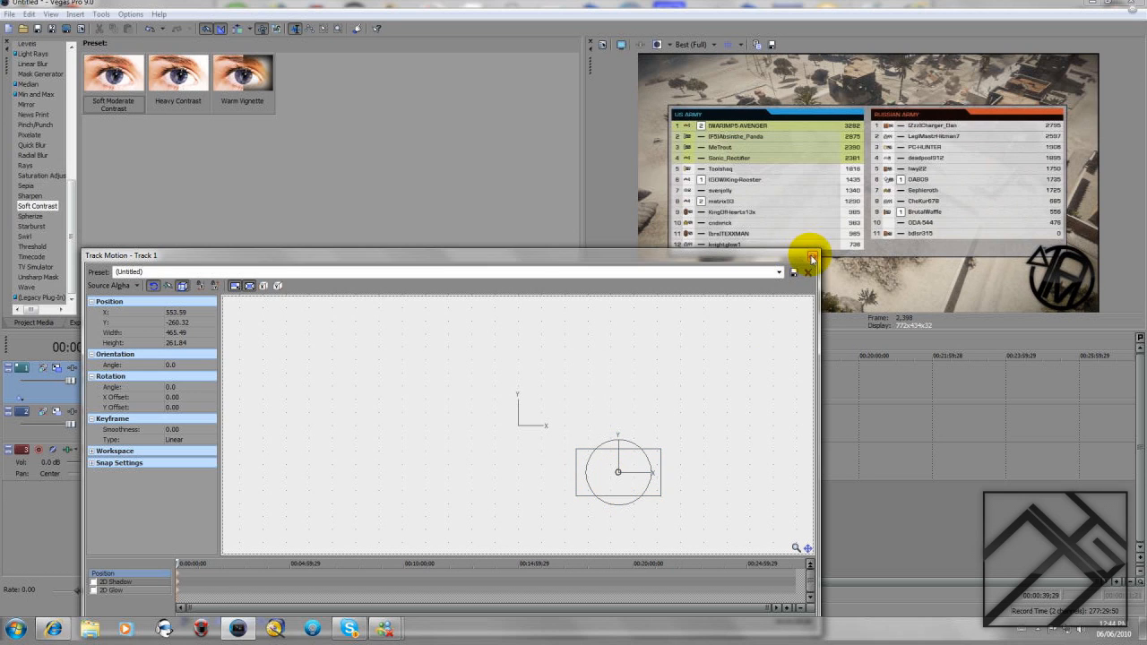
left_click(810, 258)
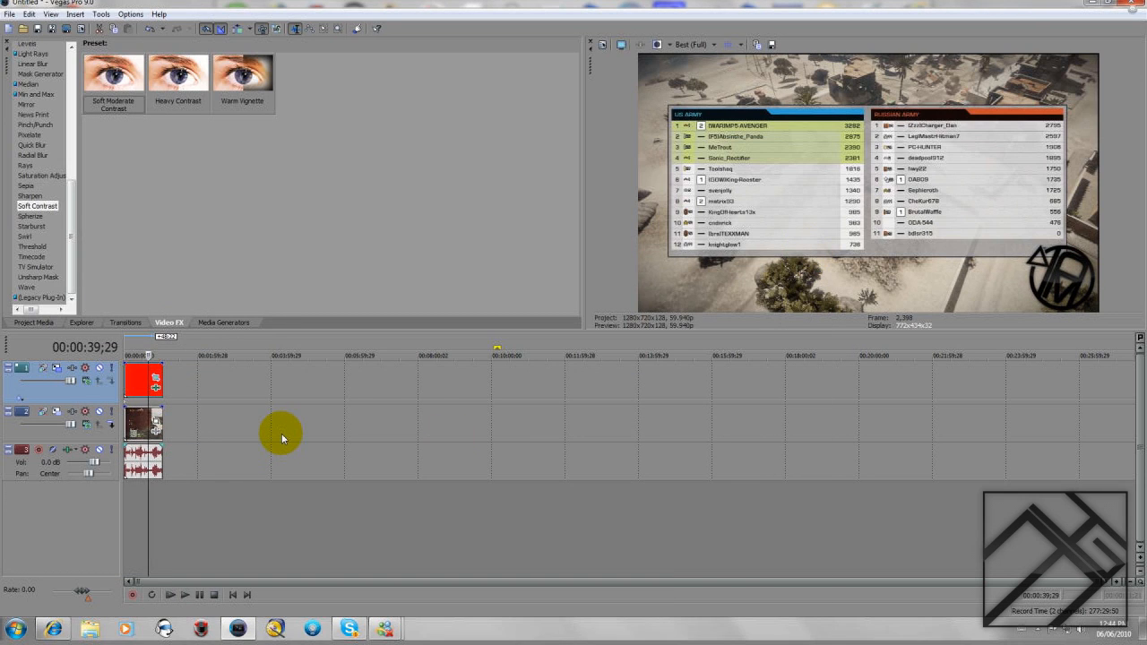
mouse_move(393, 420)
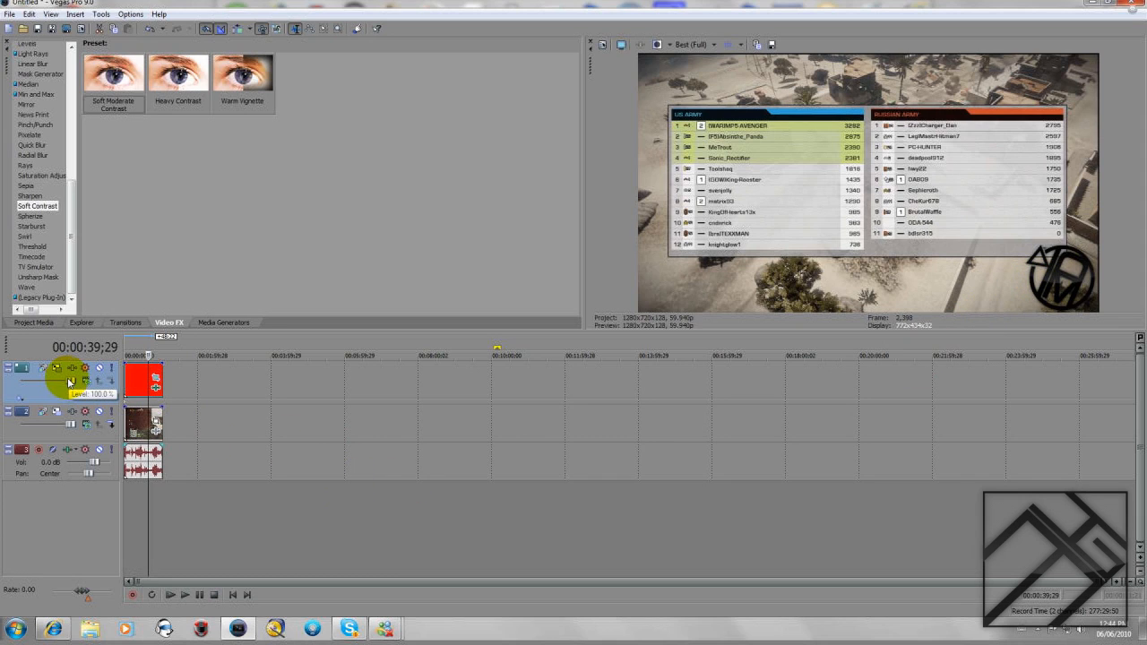
Lower the logo track's Level slider so the watermark is partly see-through
left_click_drag(69, 380, 57, 380)
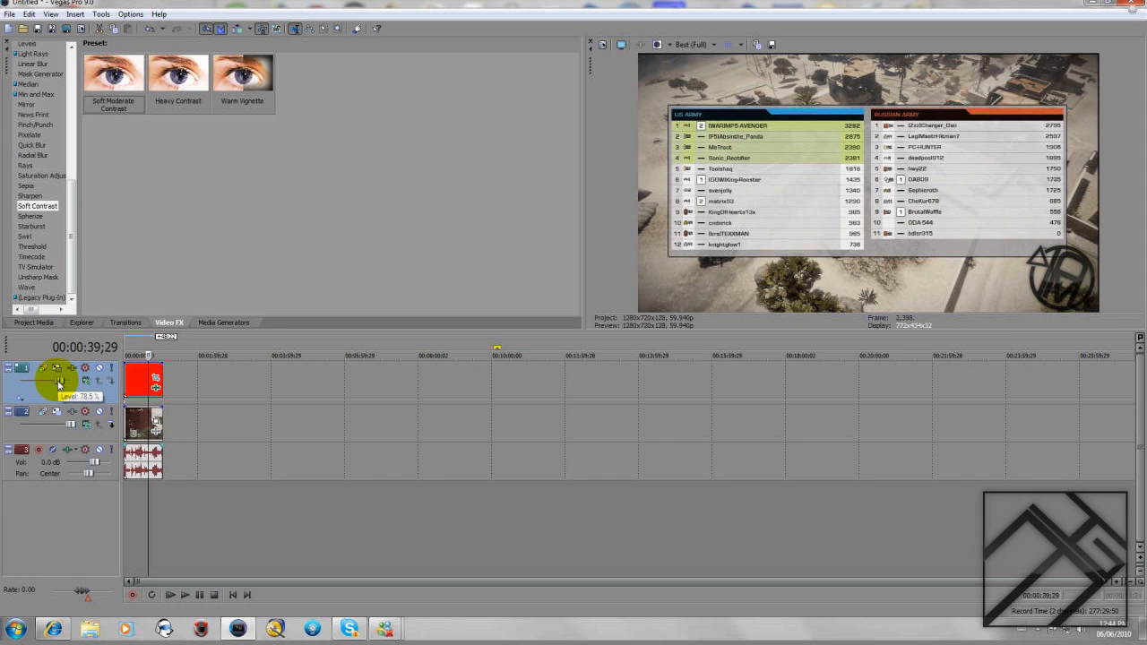
mouse_move(380, 473)
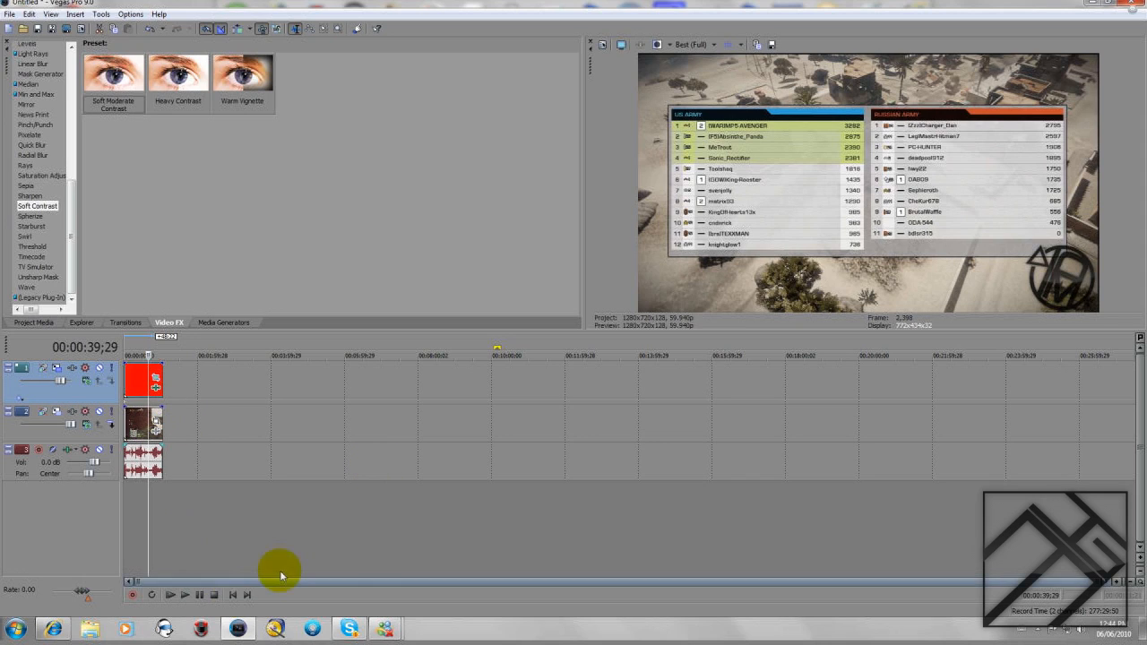
mouse_move(330, 530)
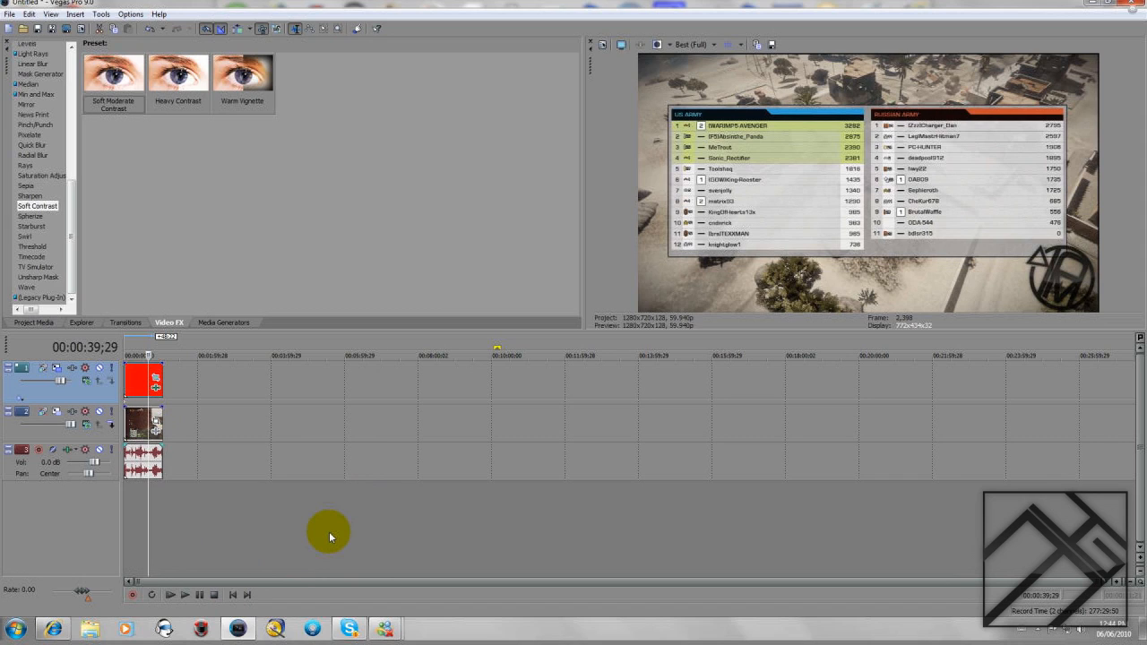